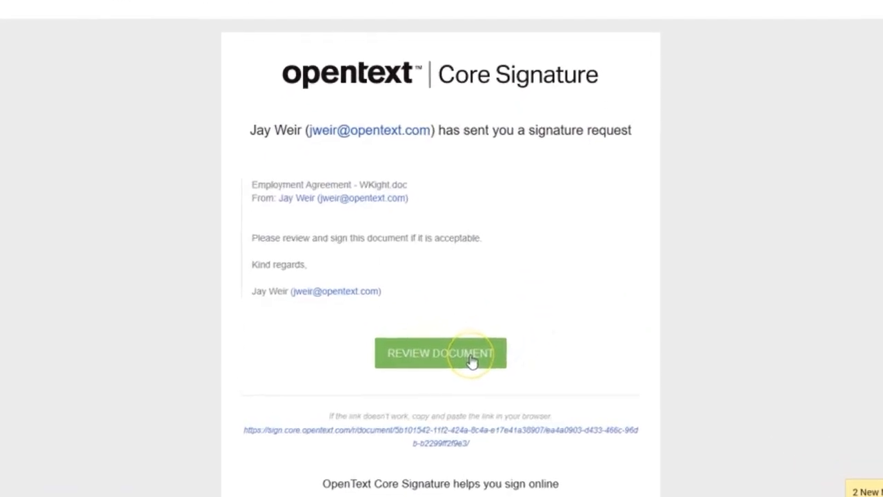
Step: Review the employment agreement from the request email down to its Signature and date lines
{"action": "left_click", "coordinate": [440, 353]}
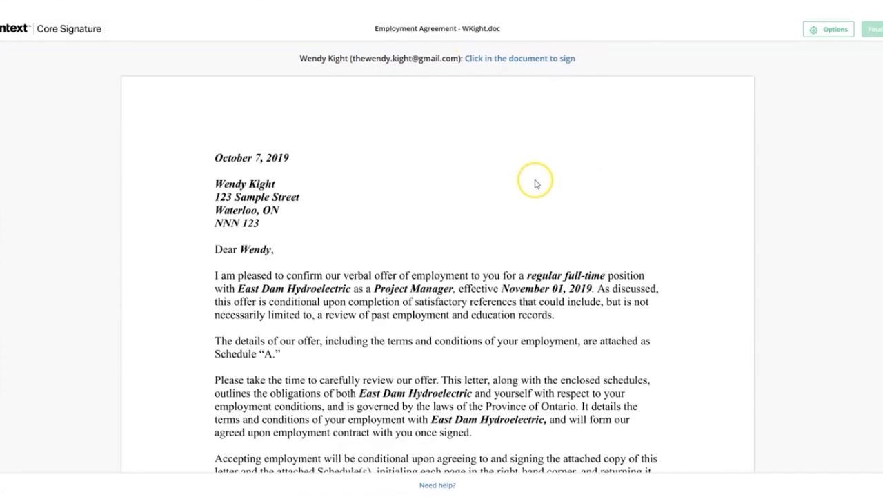
{"action": "scroll", "scroll_direction": "down", "scroll_amount": 3}
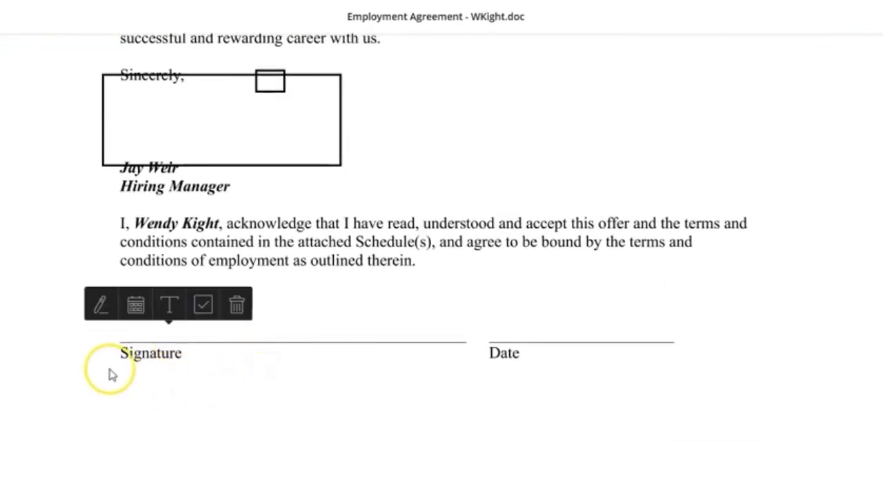
{"action": "left_click", "coordinate": [102, 303]}
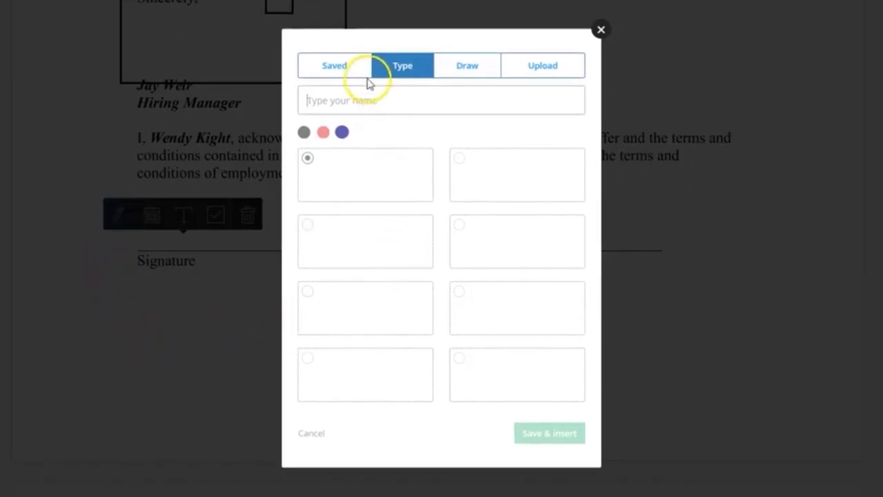
{"action": "left_click", "coordinate": [336, 66]}
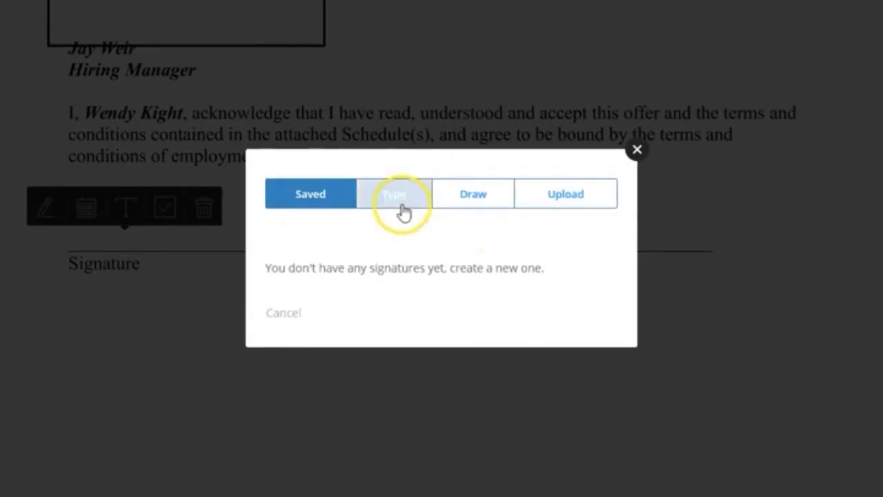
{"action": "left_click", "coordinate": [394, 193]}
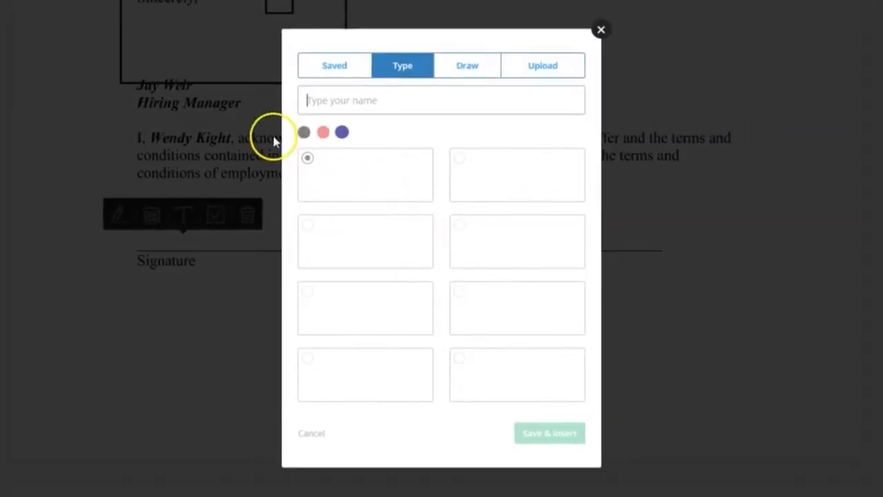
{"action": "type", "text": "wendy kight"}
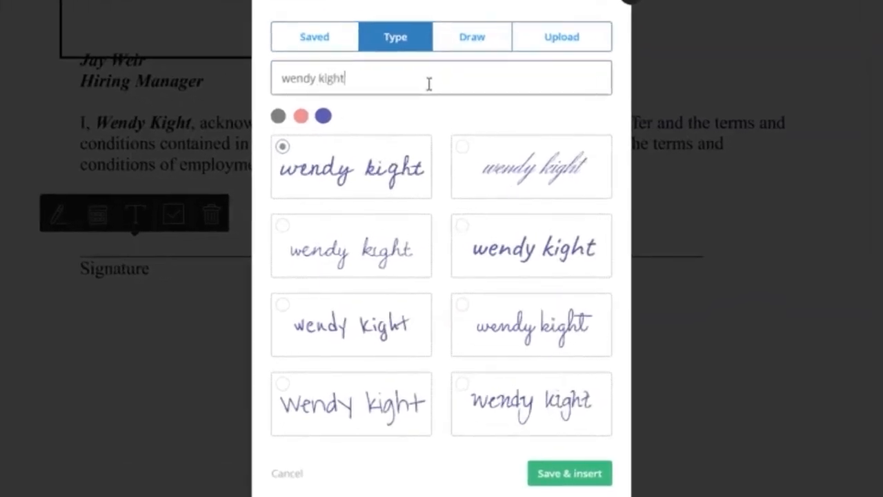
{"action": "left_click", "coordinate": [560, 35]}
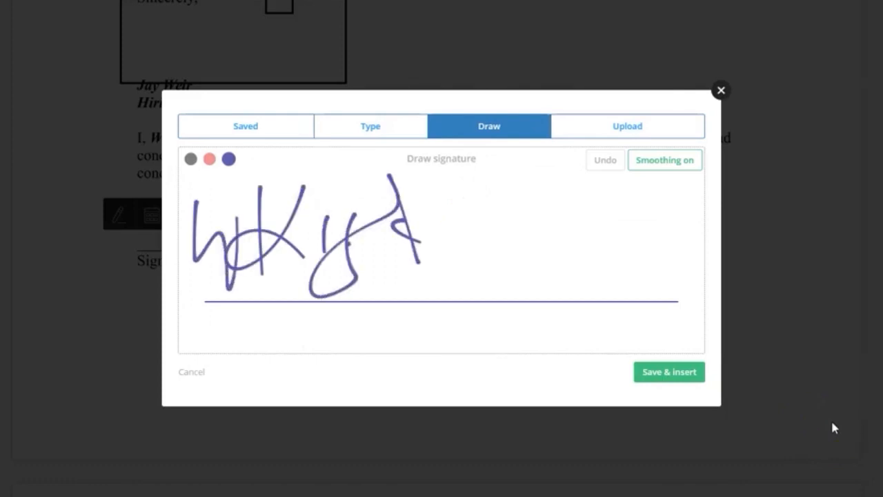
Step: Insert the drawn signature, finalize, agree to the terms and privacy policy, and sign the document
{"action": "left_click", "coordinate": [668, 372]}
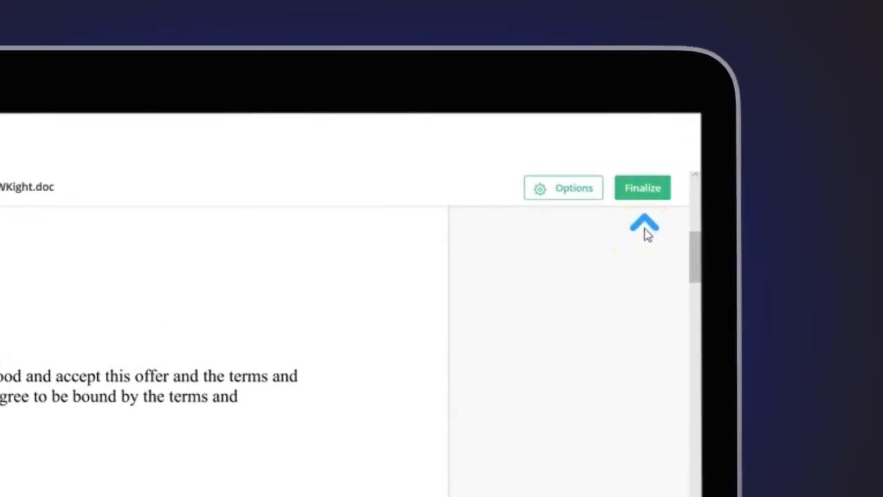
{"action": "left_click", "coordinate": [643, 188]}
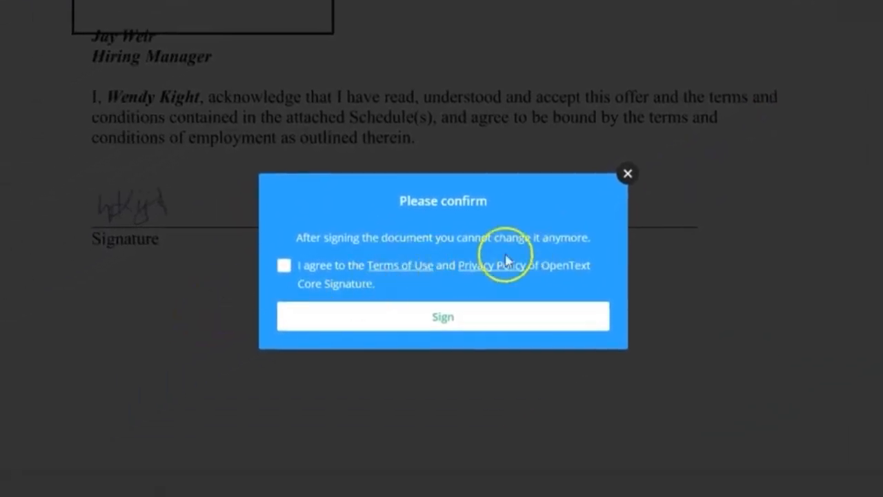
{"action": "left_click", "coordinate": [284, 265]}
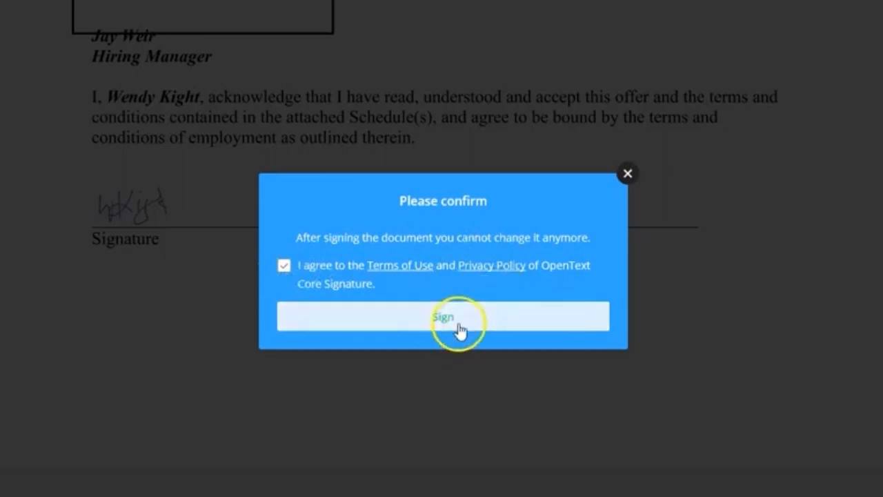
{"action": "left_click", "coordinate": [443, 316]}
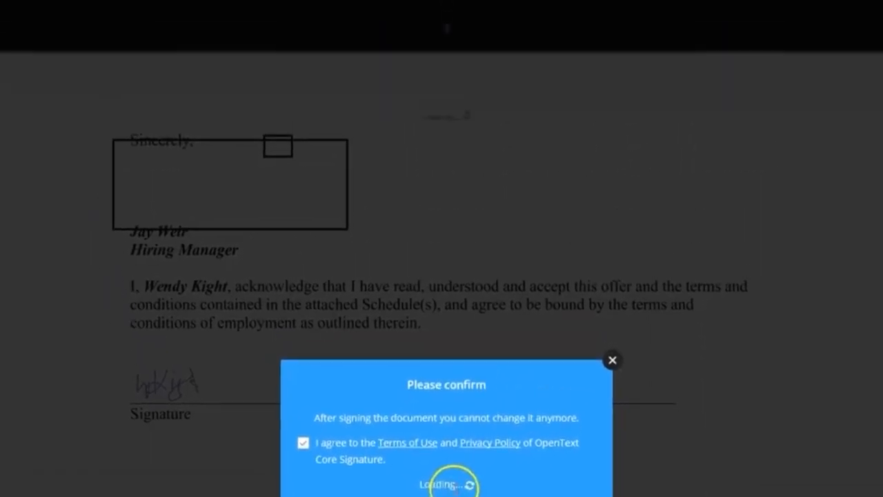
{"action": "left_click", "coordinate": [447, 483]}
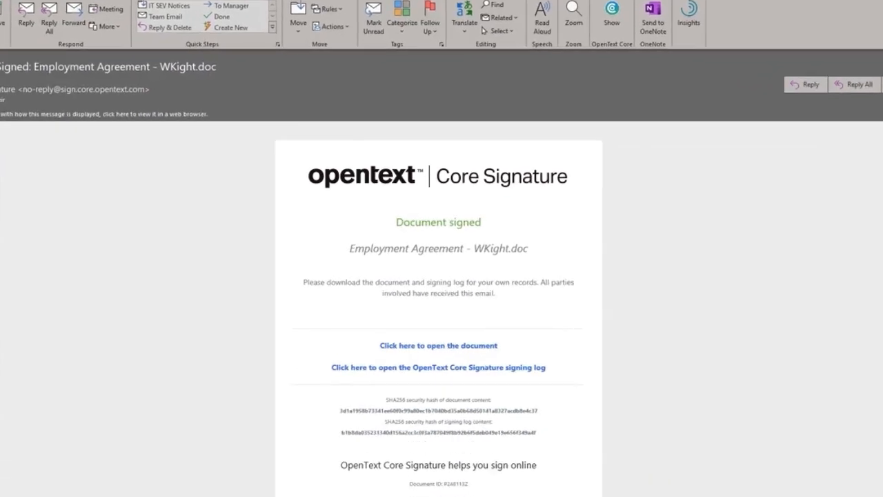
Step: Read through the 'Document signed' email showing signed document, signing log and security hash links
{"action": "scroll", "scroll_direction": "down", "scroll_amount": 3}
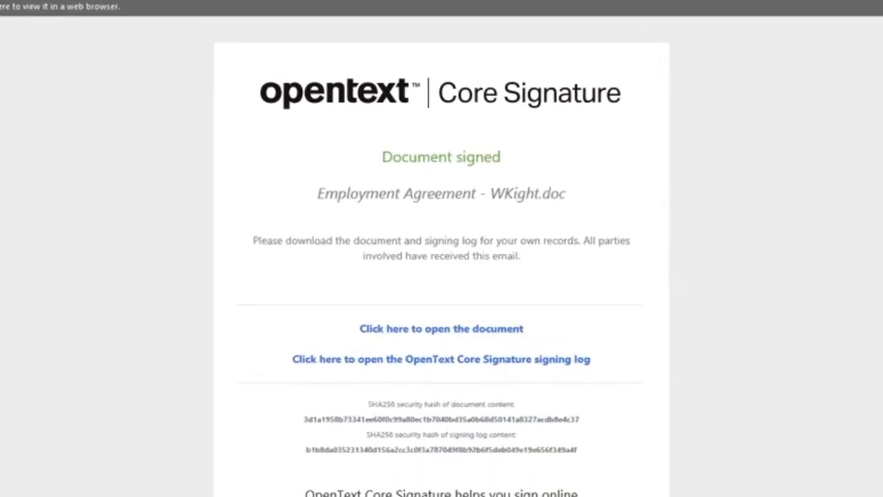
{"action": "scroll", "scroll_direction": "down", "scroll_amount": 3}
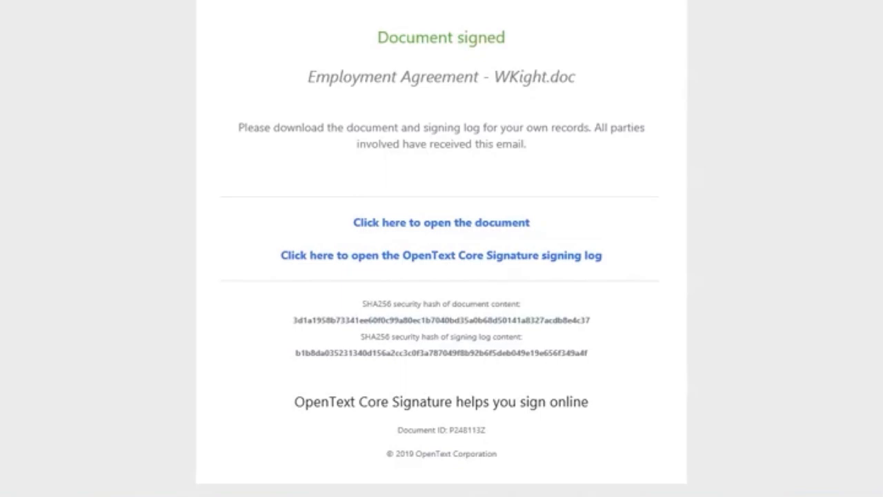